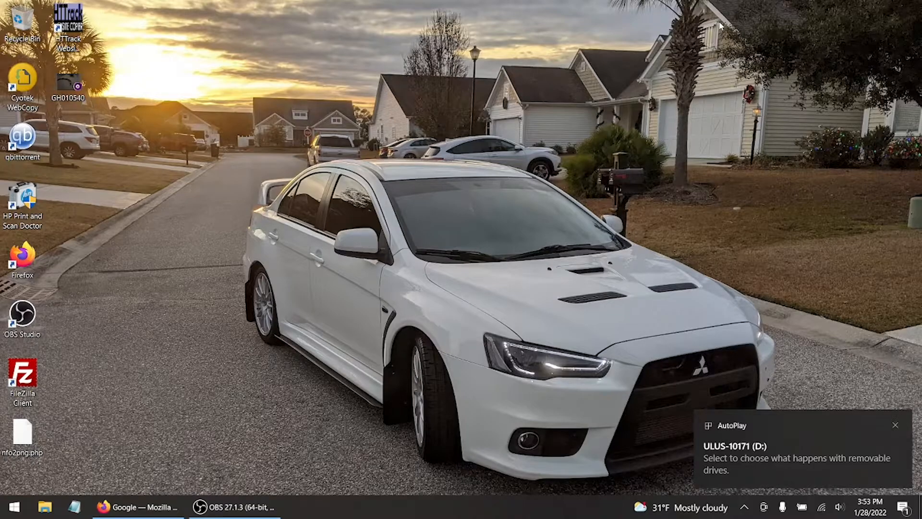
Dismiss the AutoPlay notification for the ULUS-10171 (D:) drive.
left_click(896, 425)
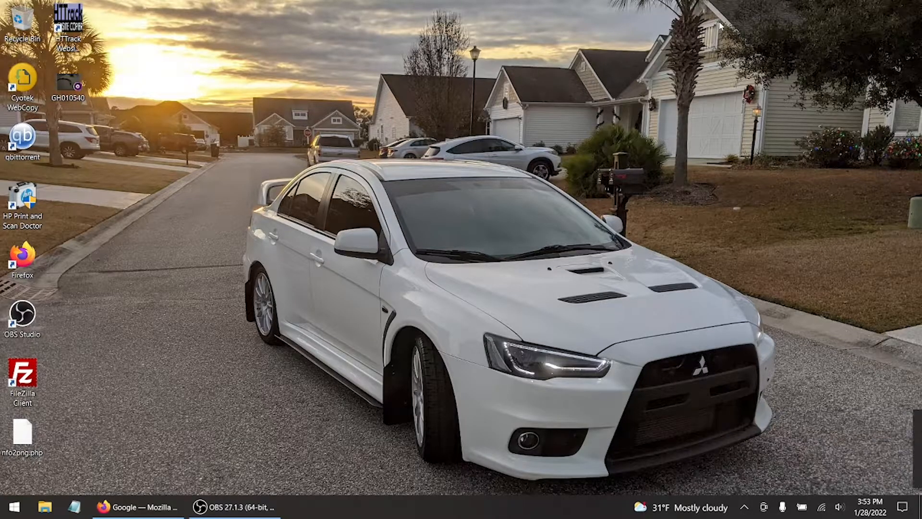
mouse_move(238, 351)
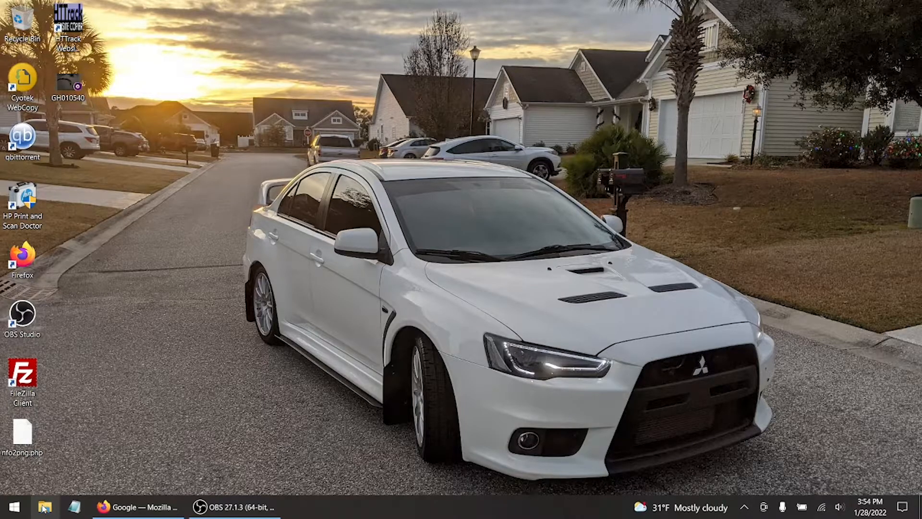
Copy the UMD9660 disc image from the ULUS-10171 (D:) drive.
left_click(45, 507)
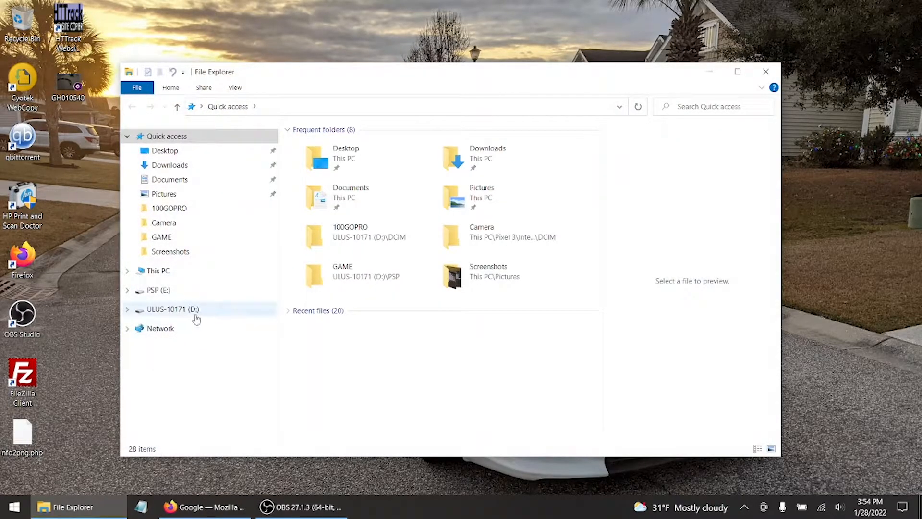
left_click(173, 309)
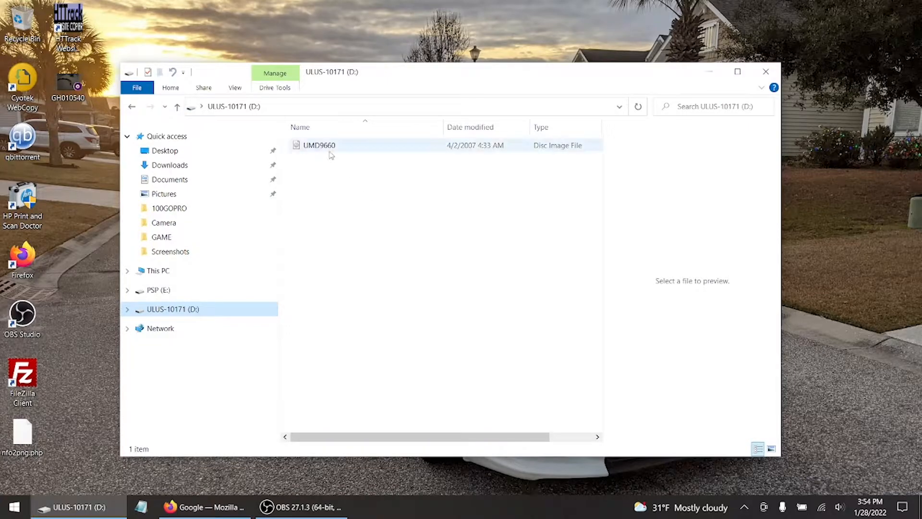
left_click(318, 145)
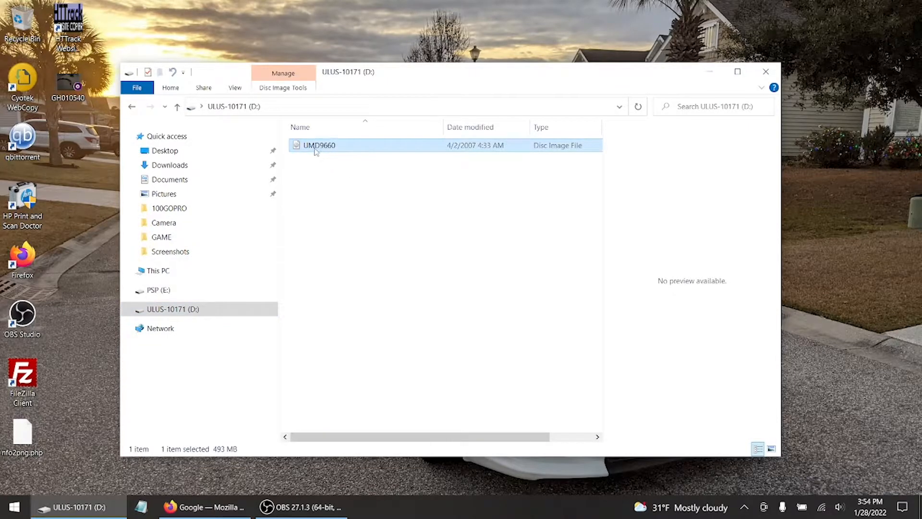
mouse_move(320, 147)
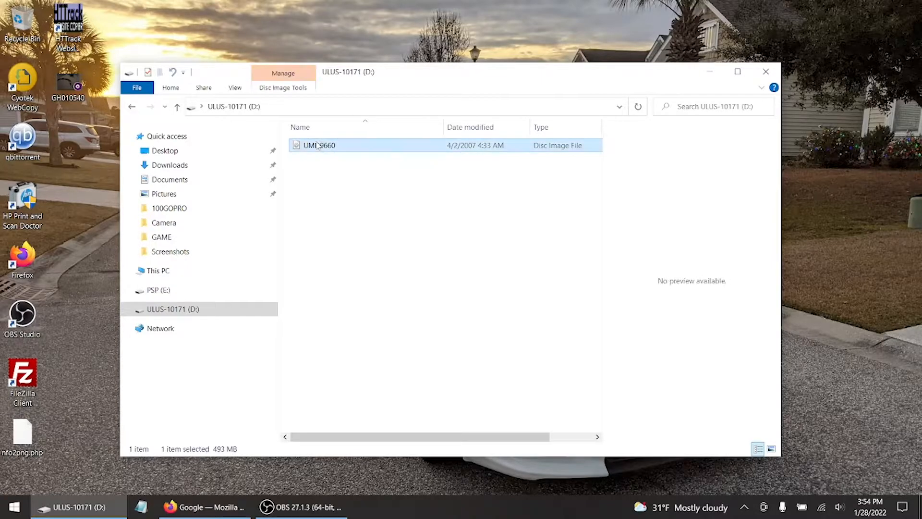
right_click(317, 145)
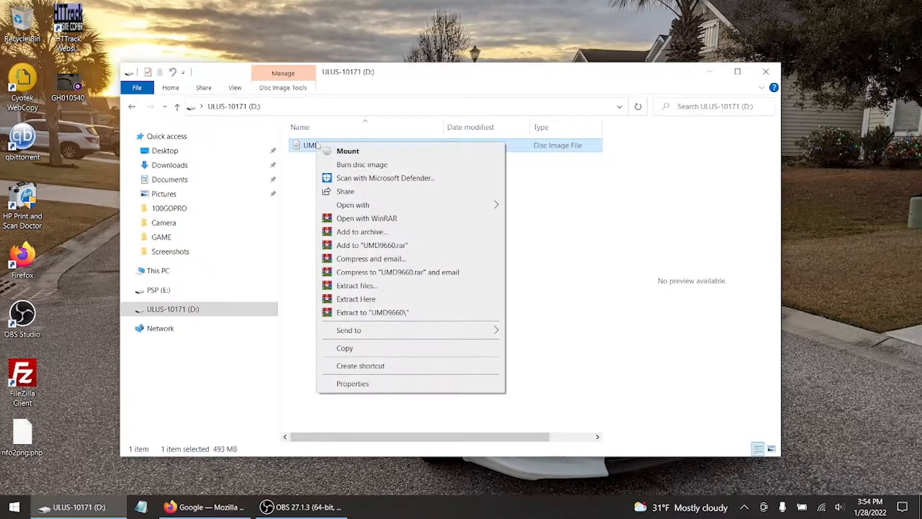
mouse_move(345, 348)
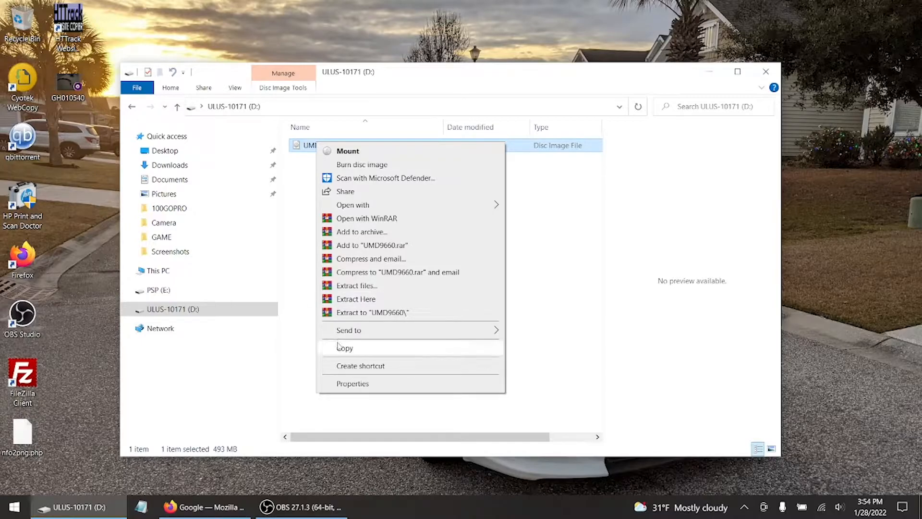
left_click(98, 259)
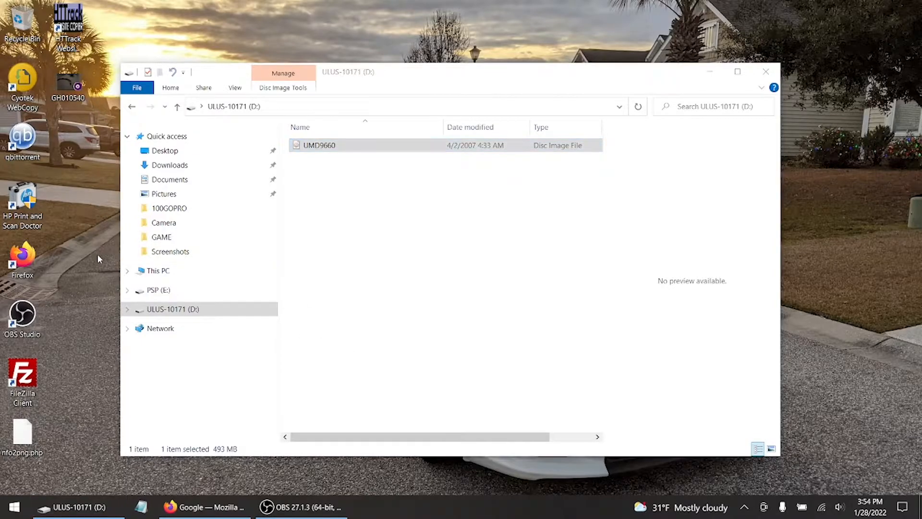
Paste UMD9660 onto the desktop and wait for the copy to reach 100%.
right_click(99, 259)
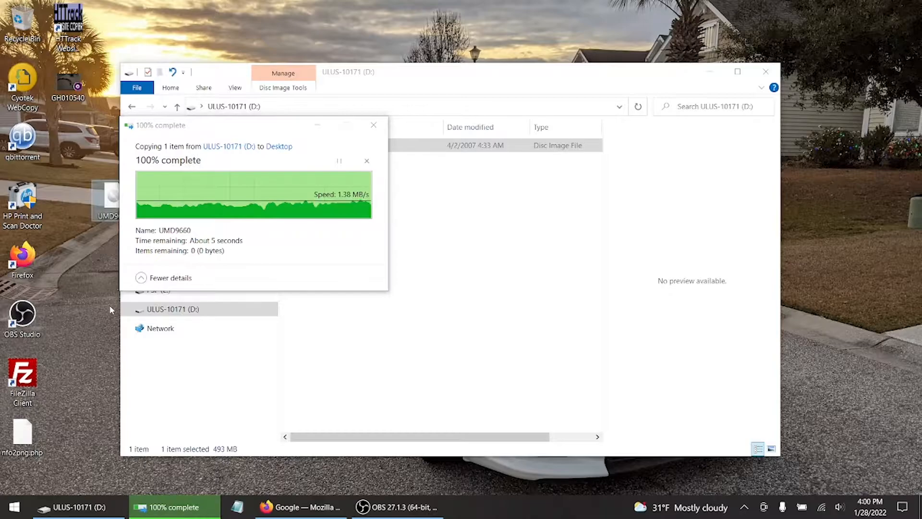
left_click(366, 160)
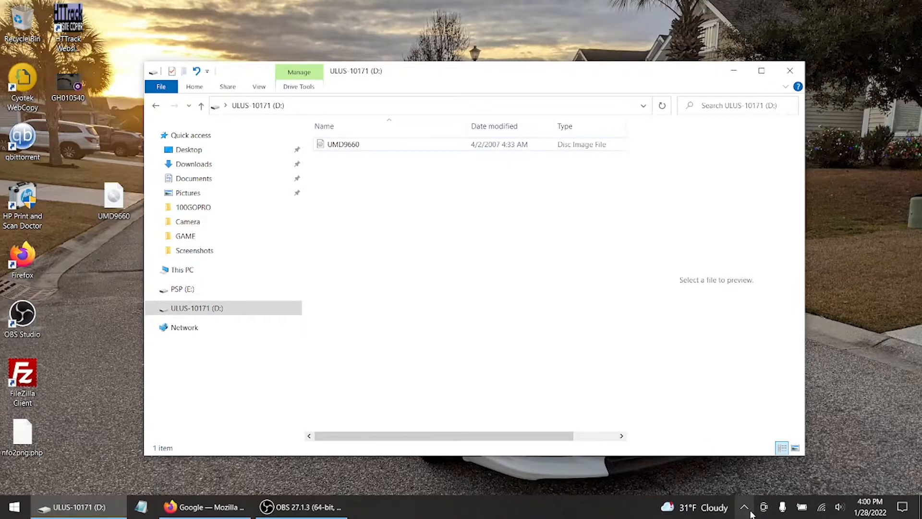
Eject "PSP" Type A using Safely Remove Hardware in the system tray.
left_click(744, 507)
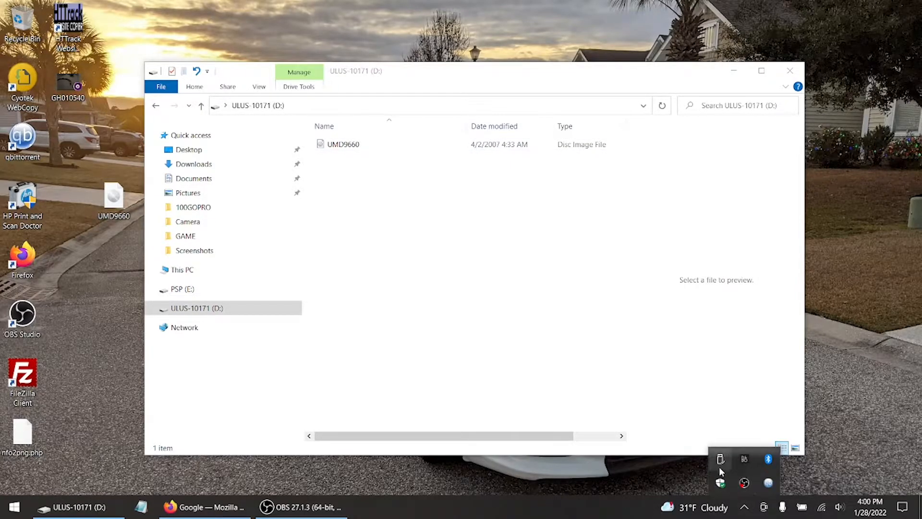
left_click(719, 459)
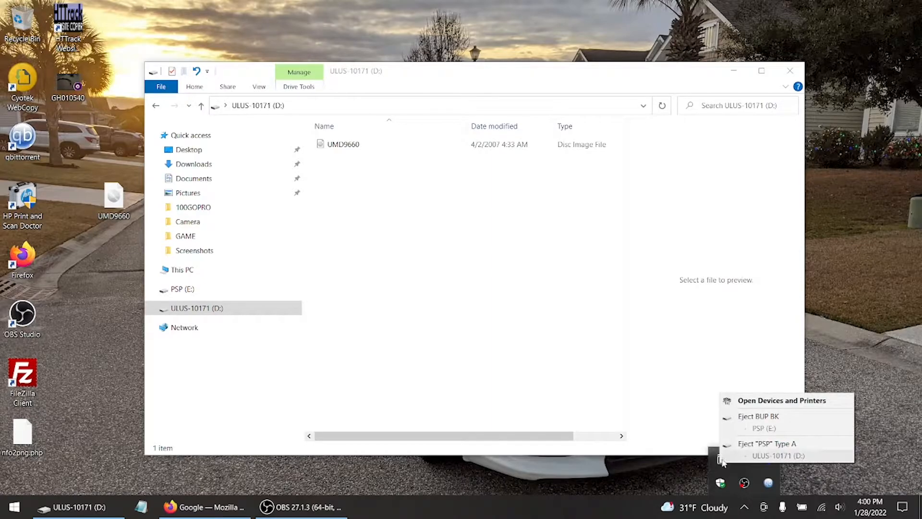
mouse_move(767, 443)
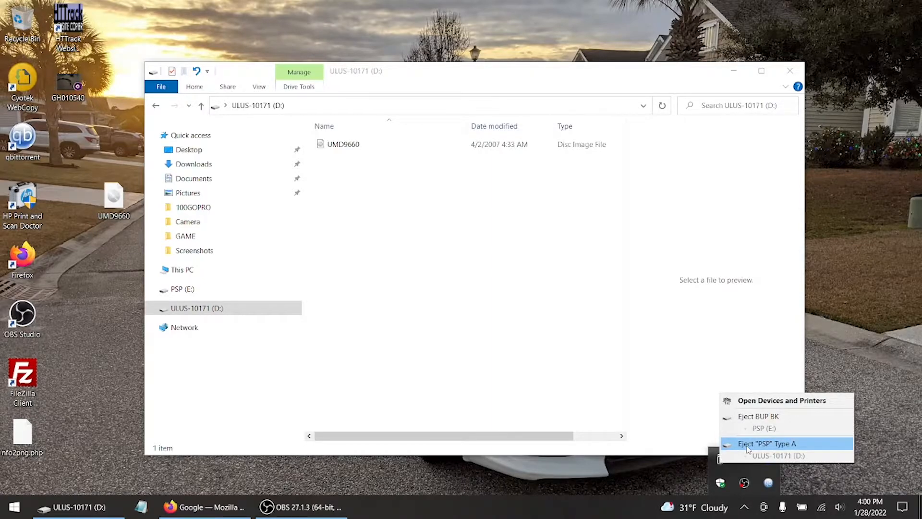
left_click(766, 443)
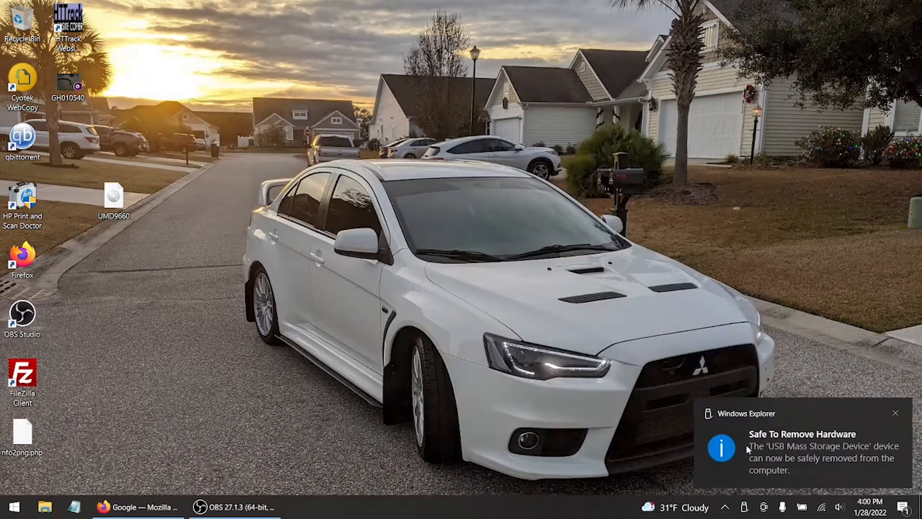